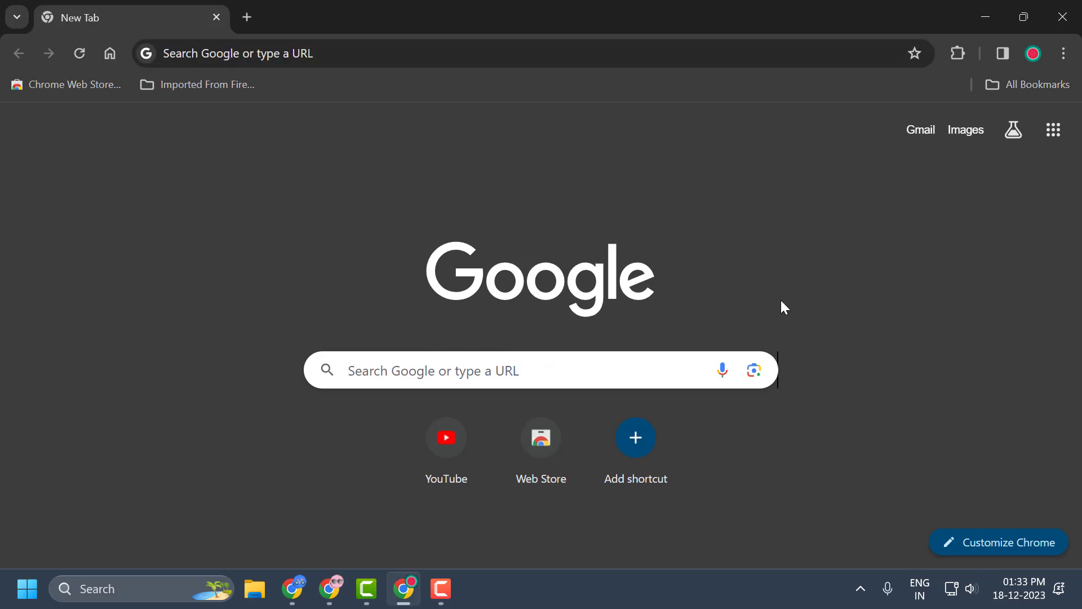
mouse_move(775, 297)
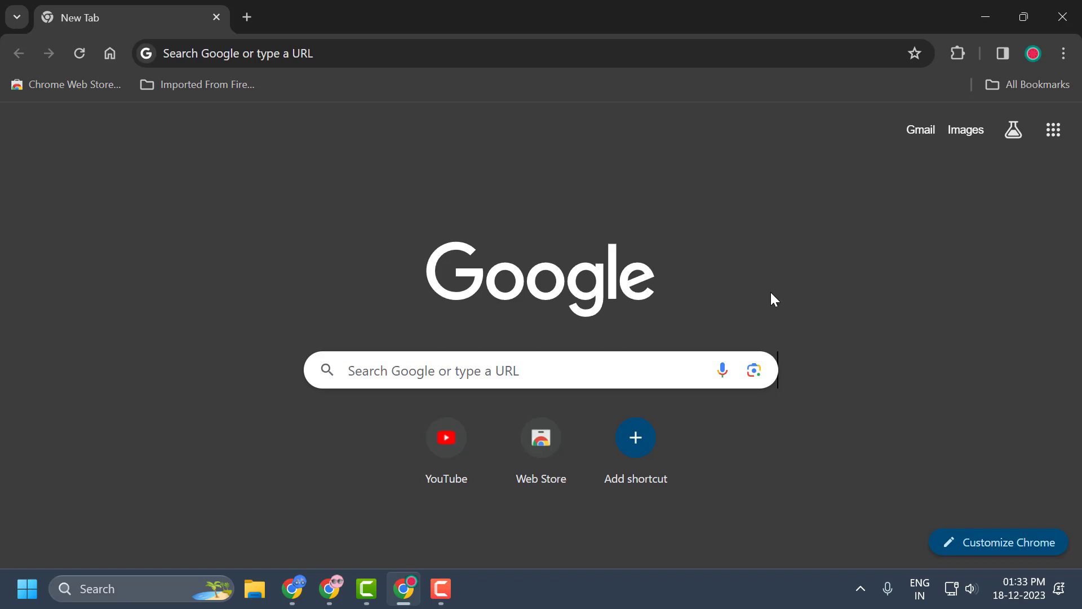
mouse_move(826, 284)
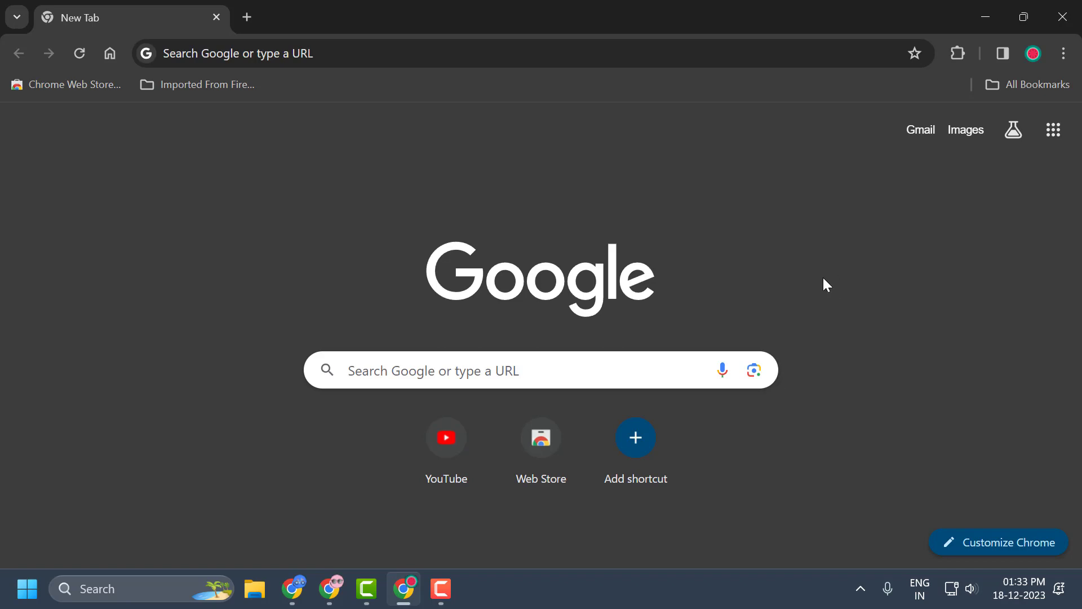
mouse_move(1003, 53)
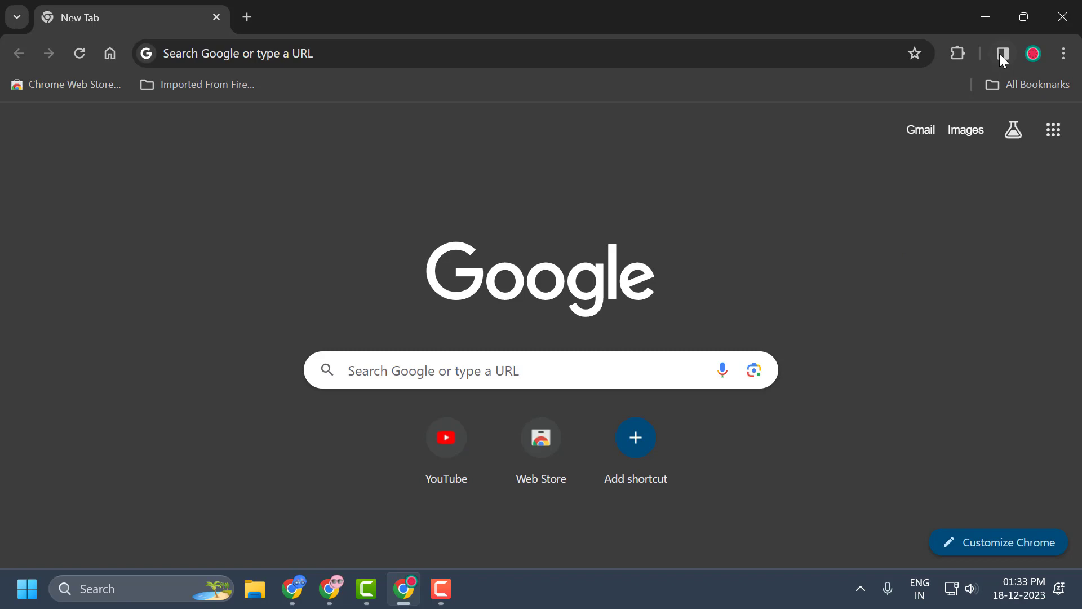
Reach the Password Manager settings page via the profile panel's passwords key
left_click(1034, 53)
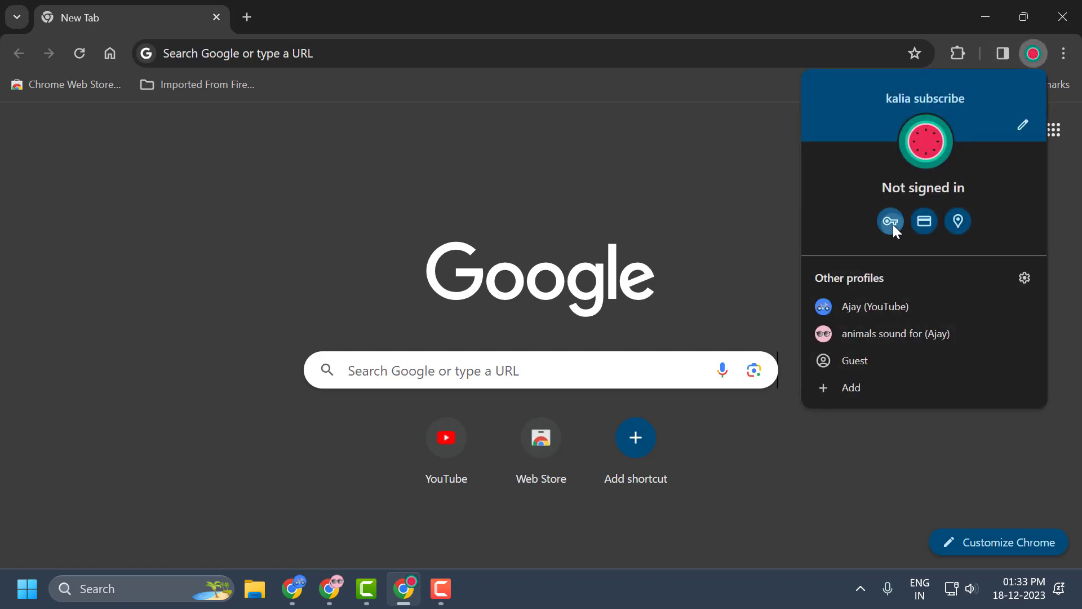
left_click(890, 222)
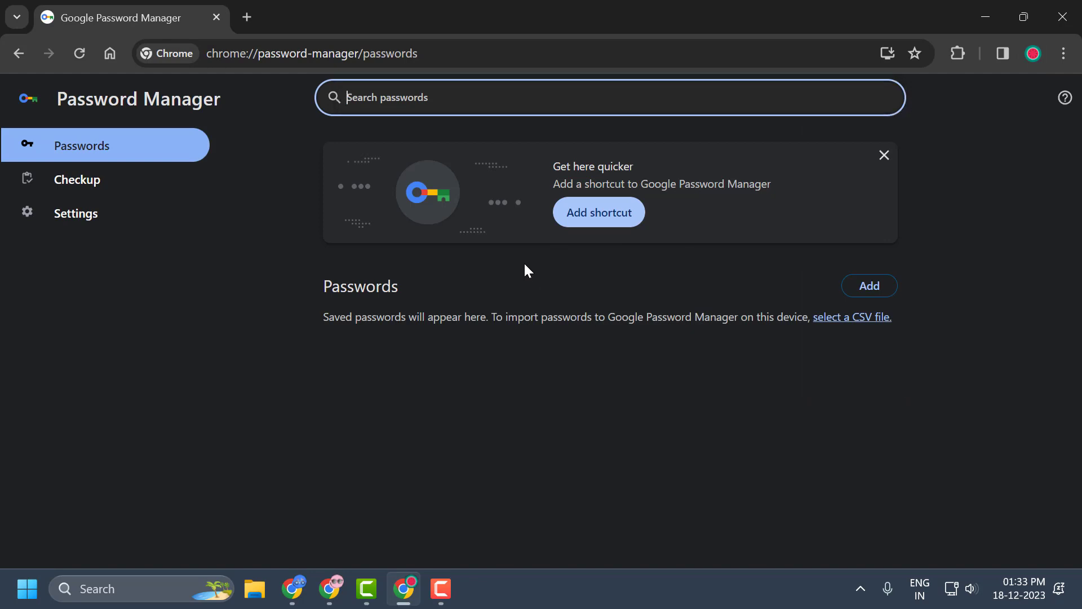
mouse_move(75, 213)
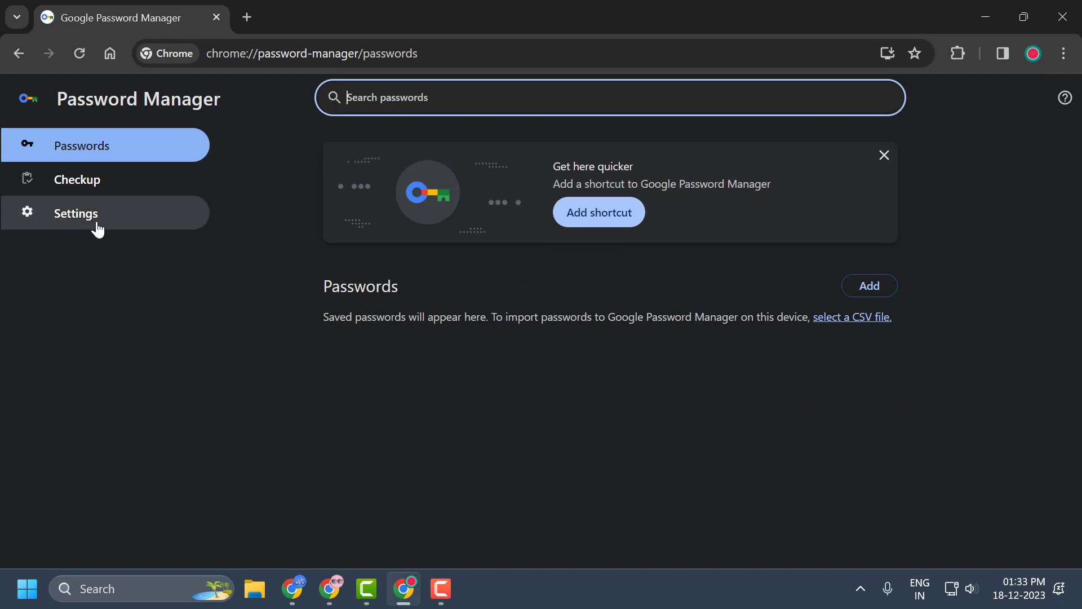
left_click(76, 213)
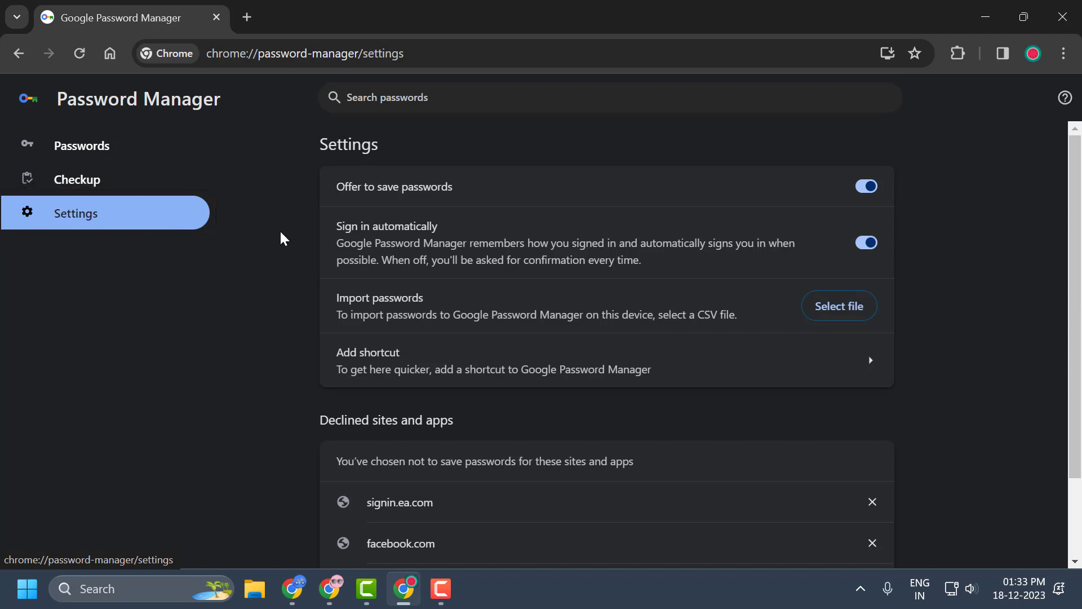
mouse_move(457, 203)
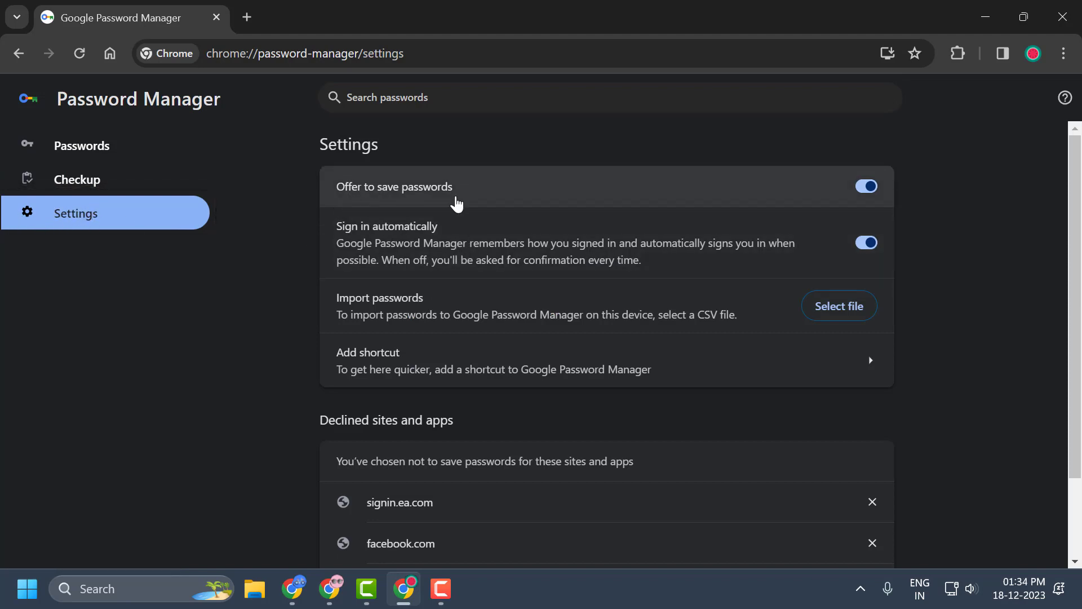
mouse_move(827, 202)
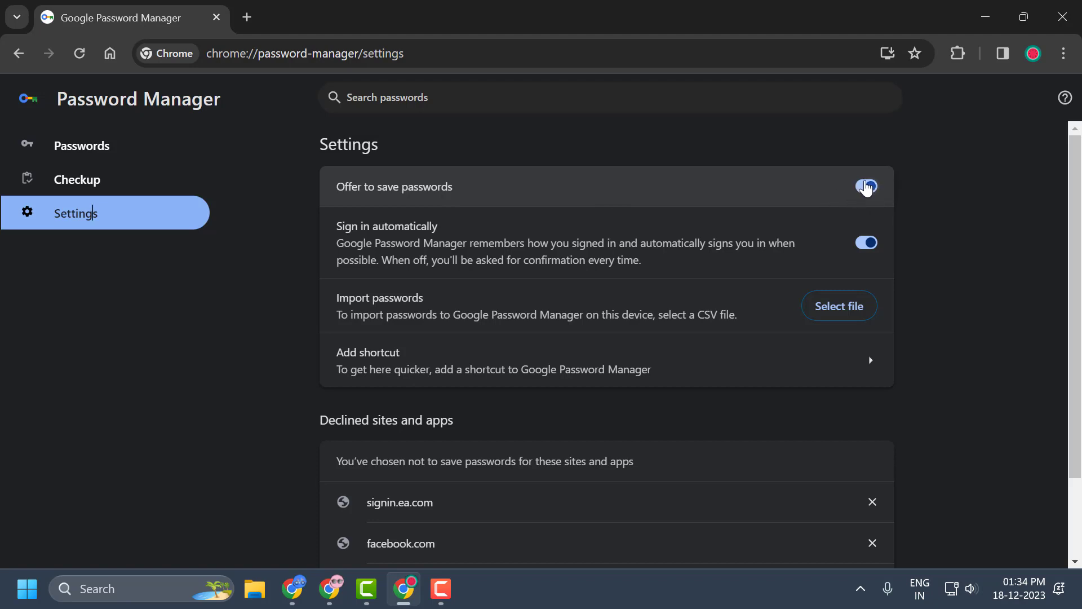
left_click(866, 186)
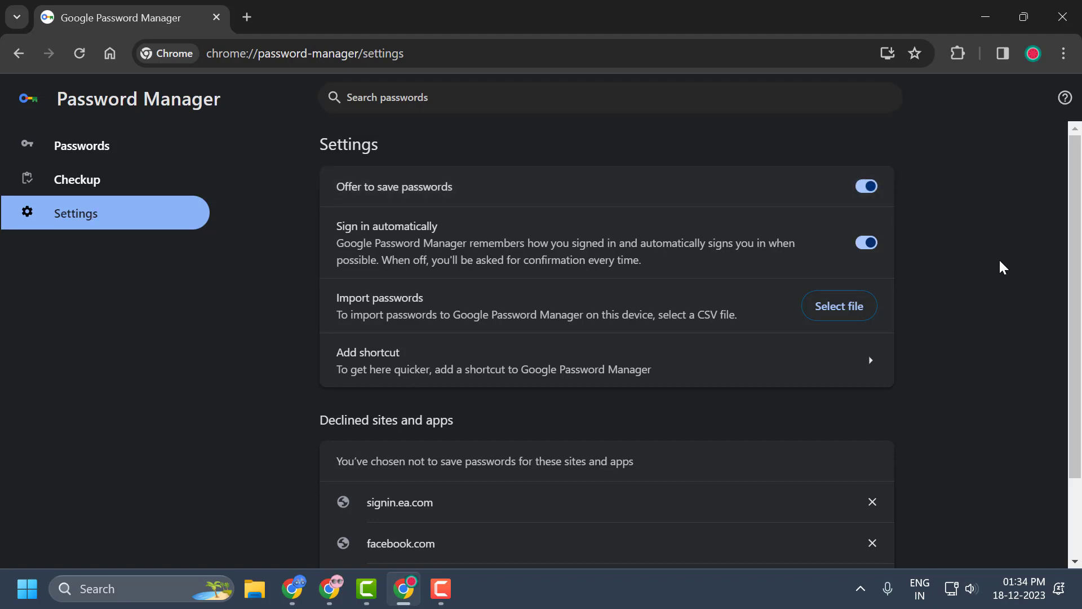